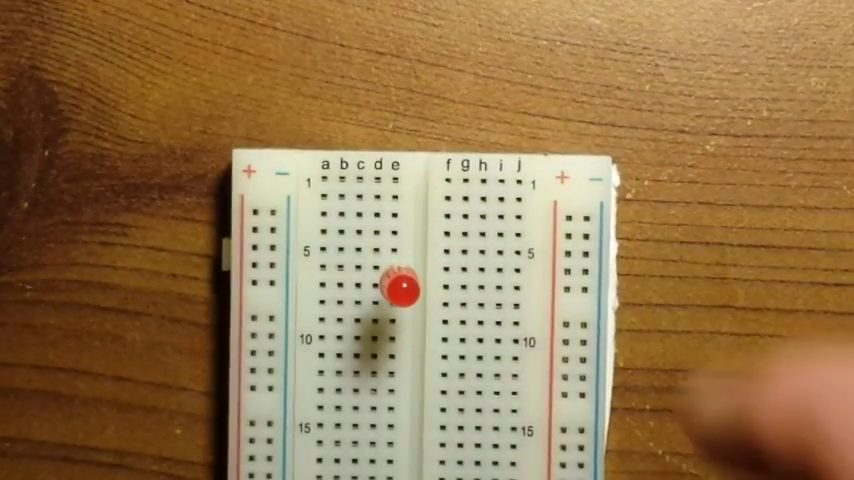
{"action": "left_click", "coordinate": [400, 295]}
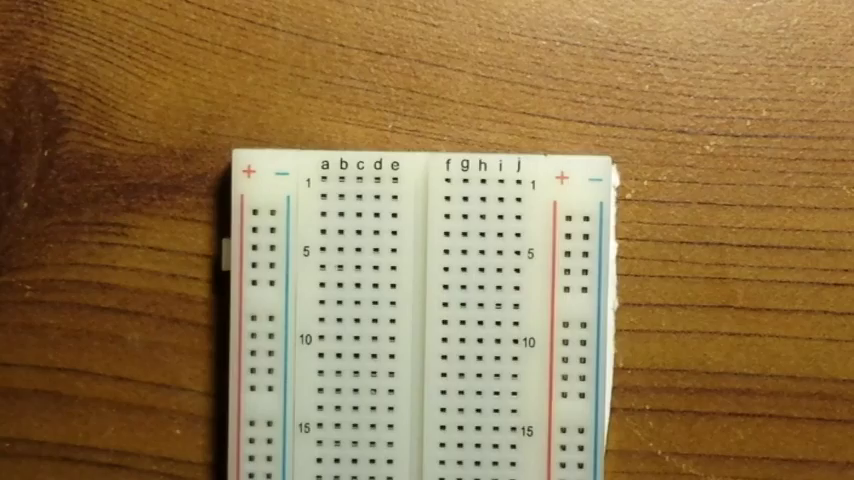